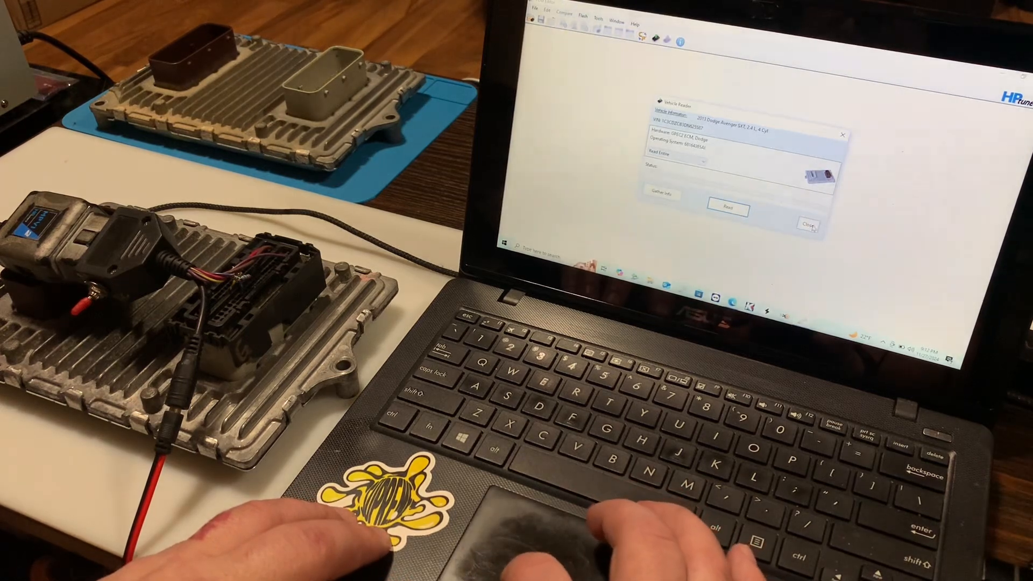
- Gather the bench ECM's VIN, hardware and OS info in the Vehicle Reader, then close it
{"action": "left_click", "coordinate": [808, 224]}
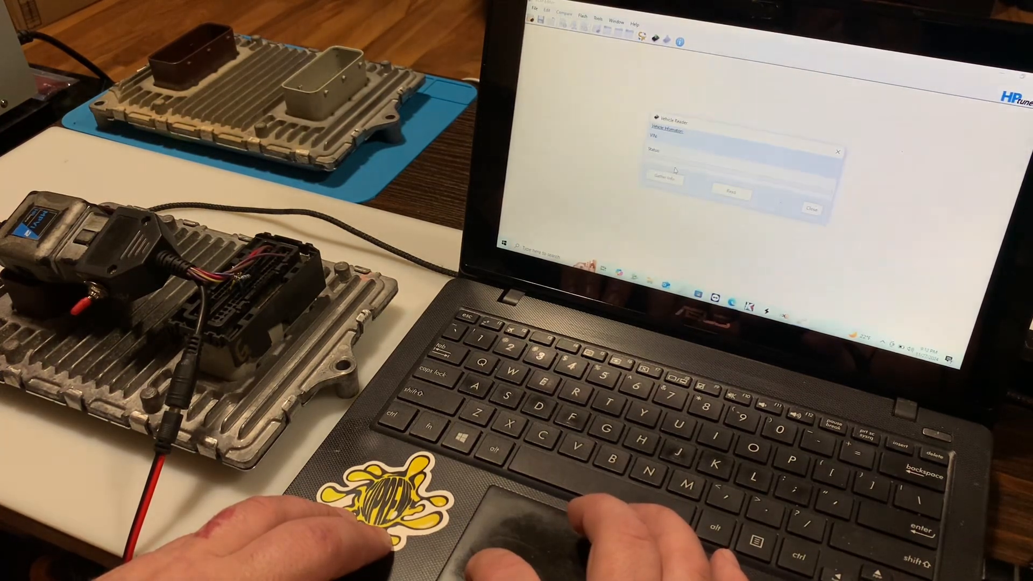
{"action": "left_click", "coordinate": [664, 178]}
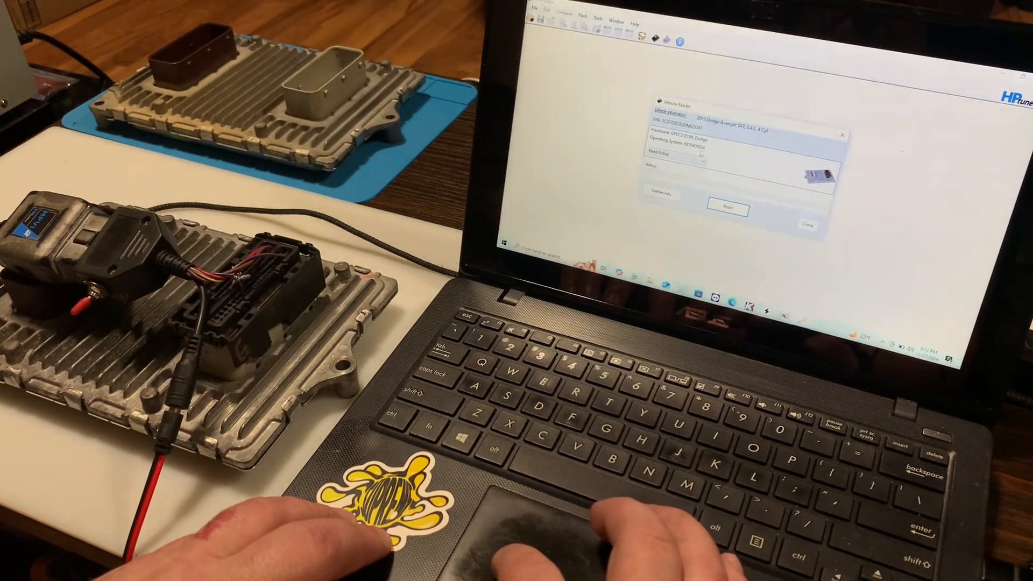
{"action": "left_click", "coordinate": [806, 223]}
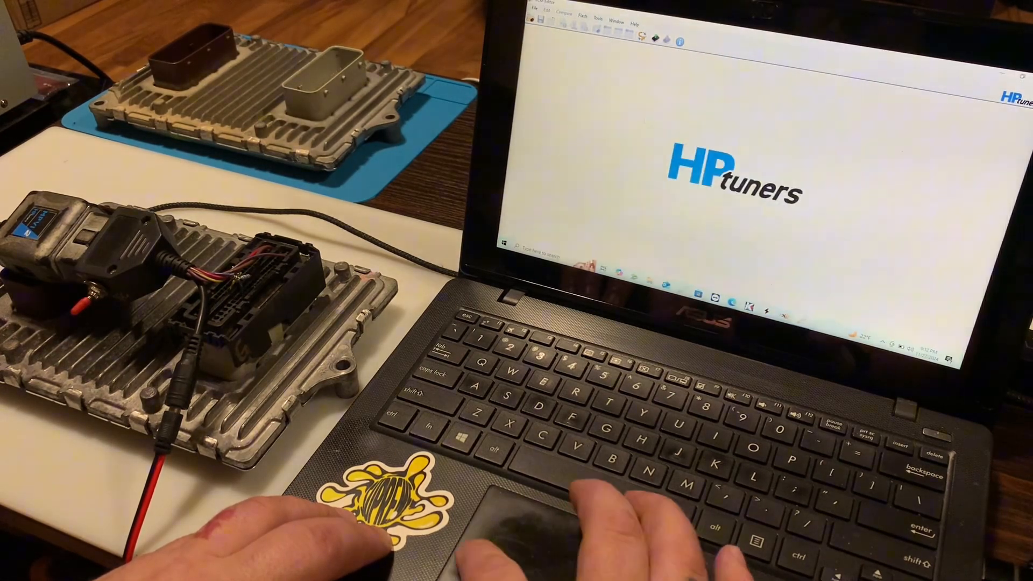
- Open the matching tune file from the 2013 Avenger folder, bringing up the Vehicle Writer
{"action": "left_click", "coordinate": [533, 12]}
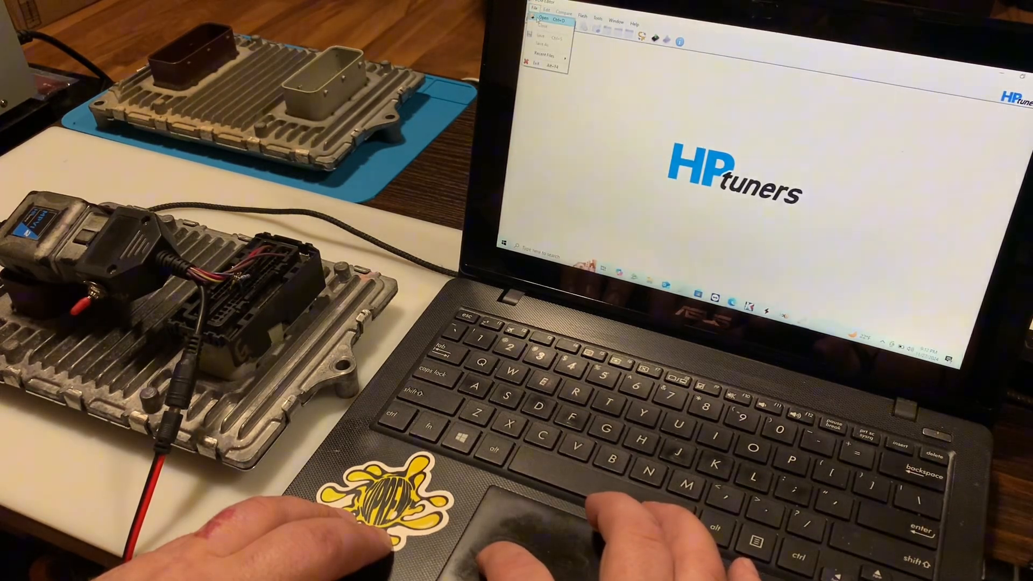
{"action": "left_click", "coordinate": [542, 25]}
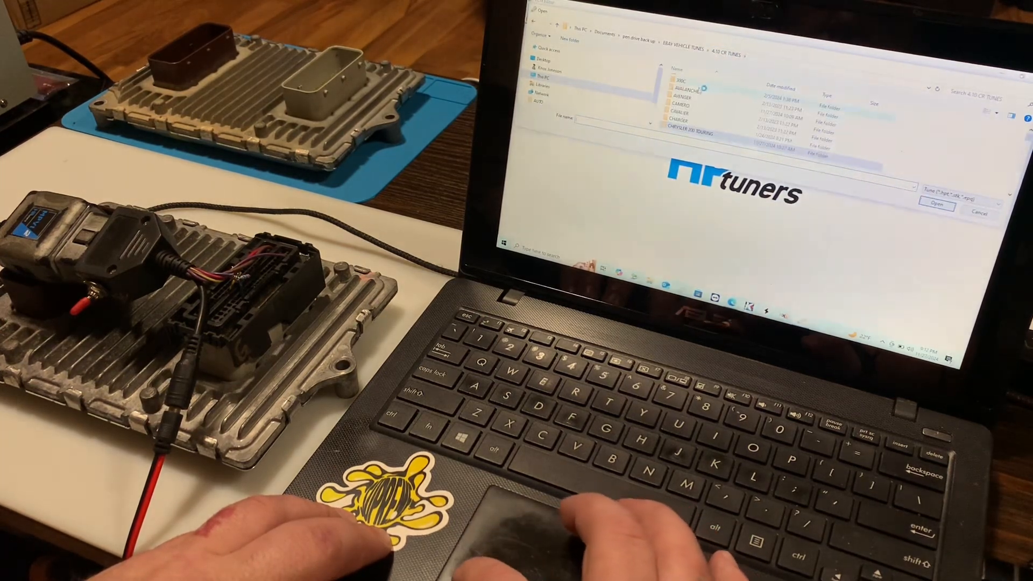
{"action": "double_click", "coordinate": [687, 97]}
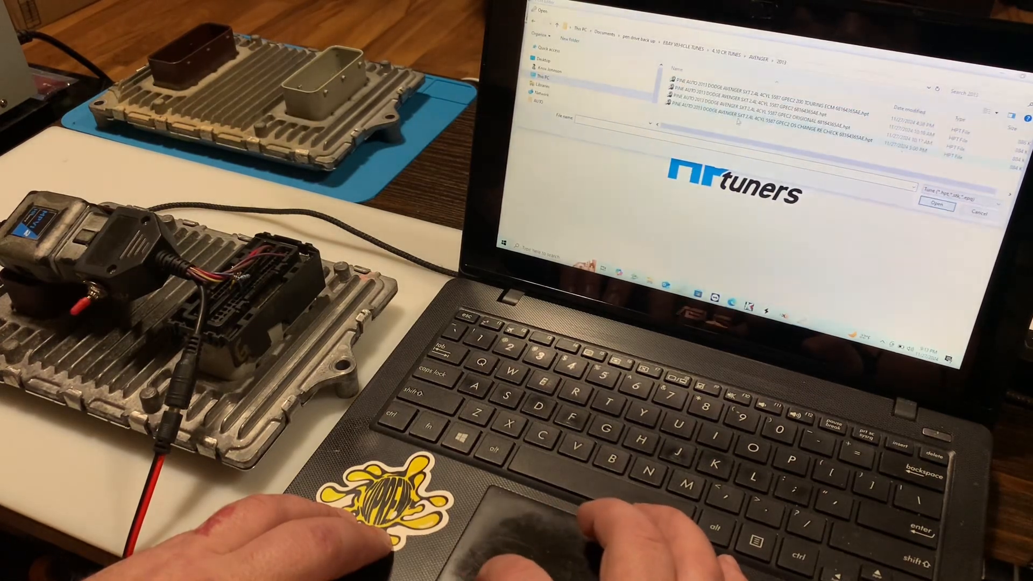
{"action": "left_click", "coordinate": [936, 204]}
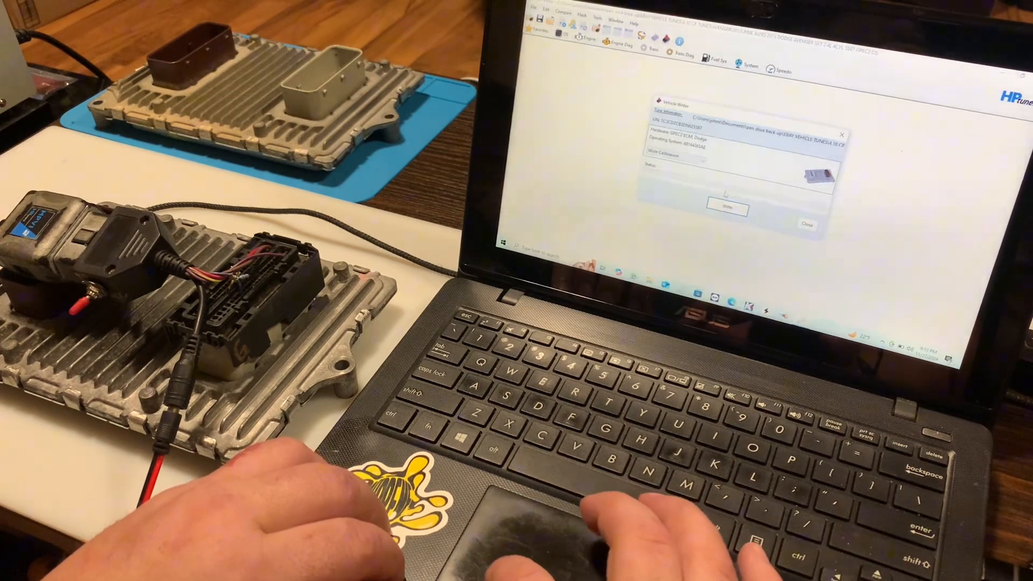
- Select the write mode for flashing the Avenger tune in the Vehicle Writer
{"action": "left_click", "coordinate": [727, 209]}
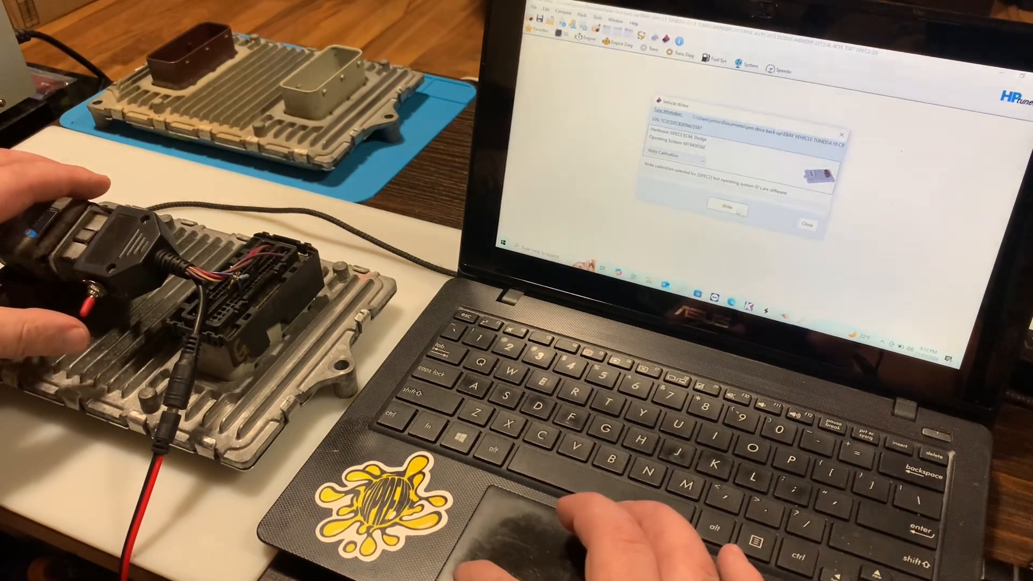
{"action": "left_click", "coordinate": [727, 210]}
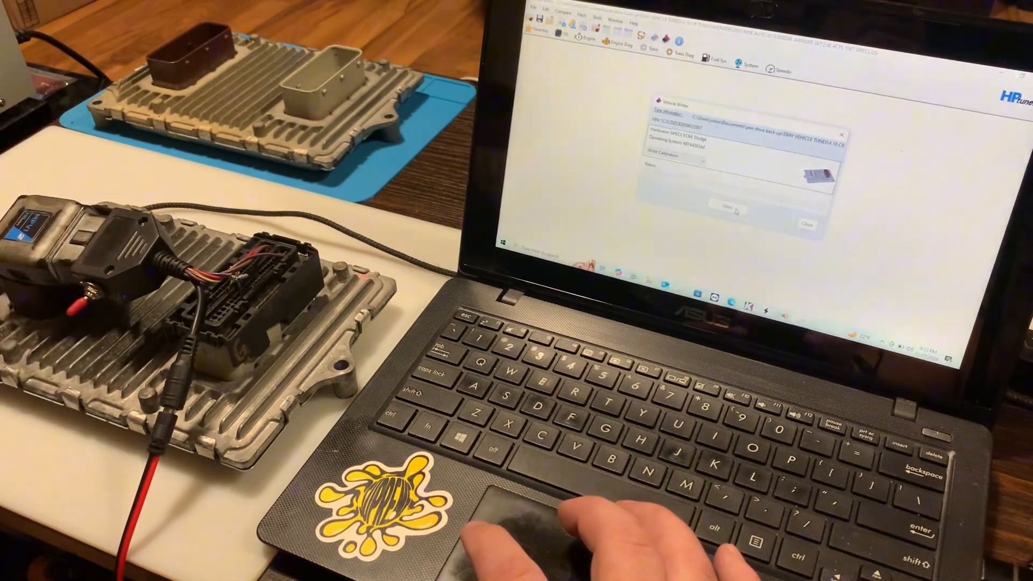
- Start the write and let it run until the cycle-ignition prompt appears
{"action": "left_click", "coordinate": [729, 210]}
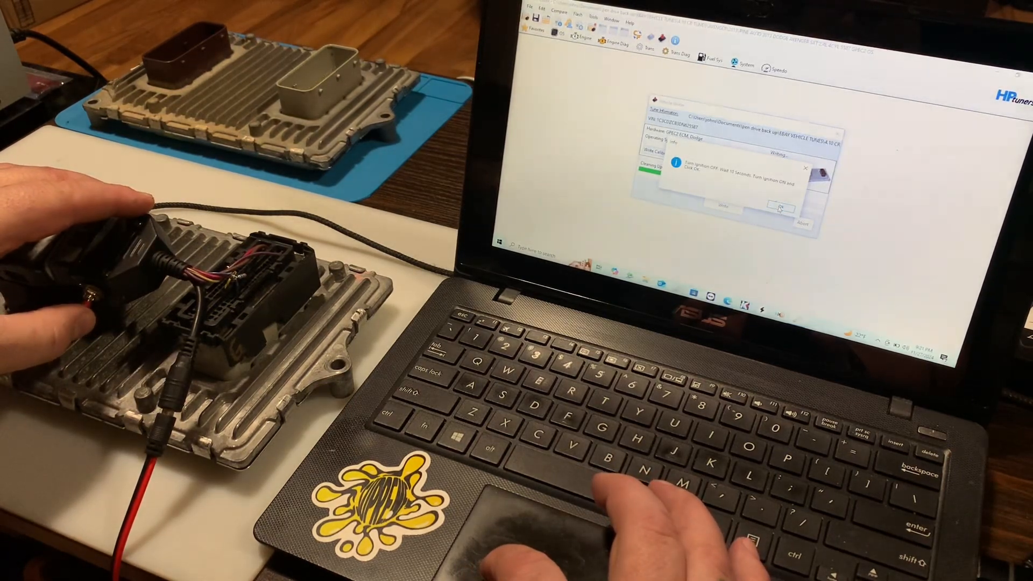
- Confirm the ignition cycle to complete the flash and close the Vehicle Writer
{"action": "left_click", "coordinate": [780, 210]}
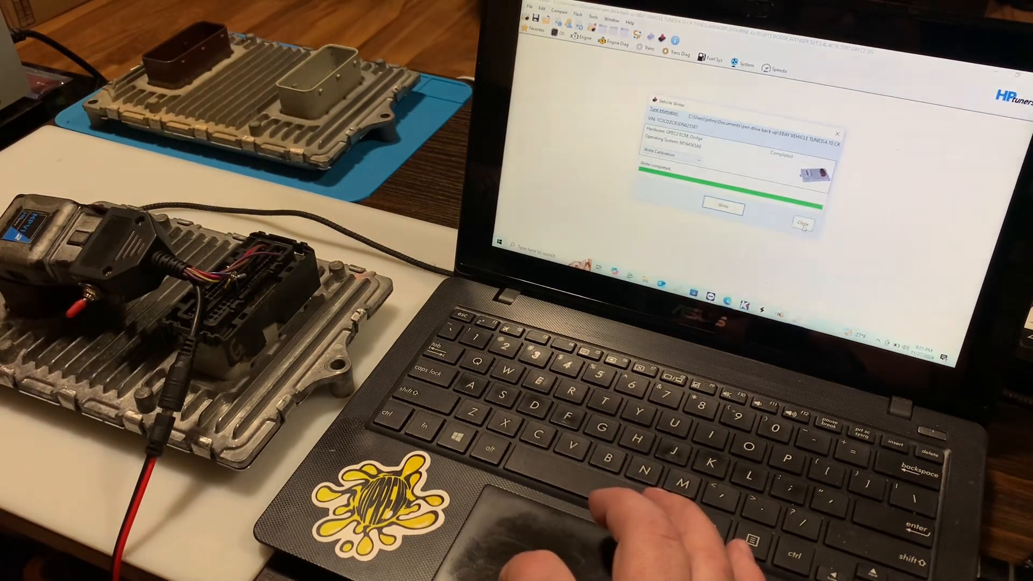
{"action": "left_click", "coordinate": [802, 222]}
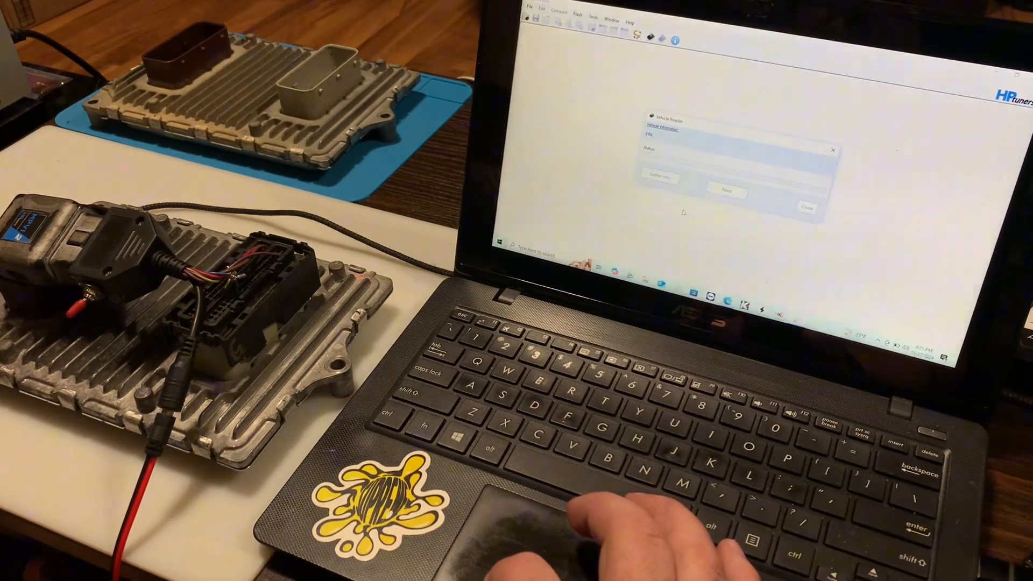
- Gather Info on the flashed controller to verify its new operating system
{"action": "left_click", "coordinate": [659, 178]}
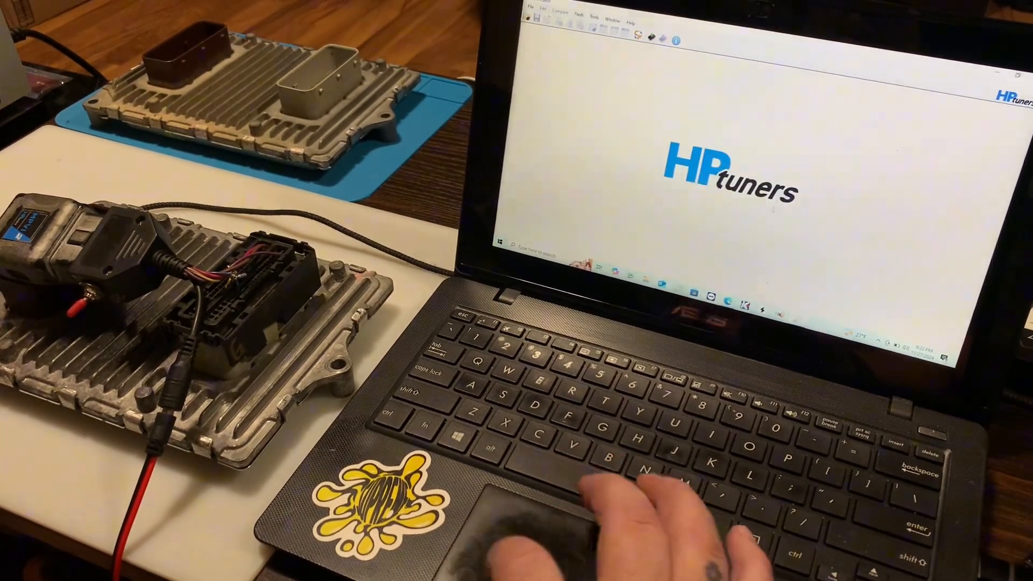
- Reopen the Avenger tune and set Security > SKIM to Disabled
{"action": "left_click", "coordinate": [529, 12]}
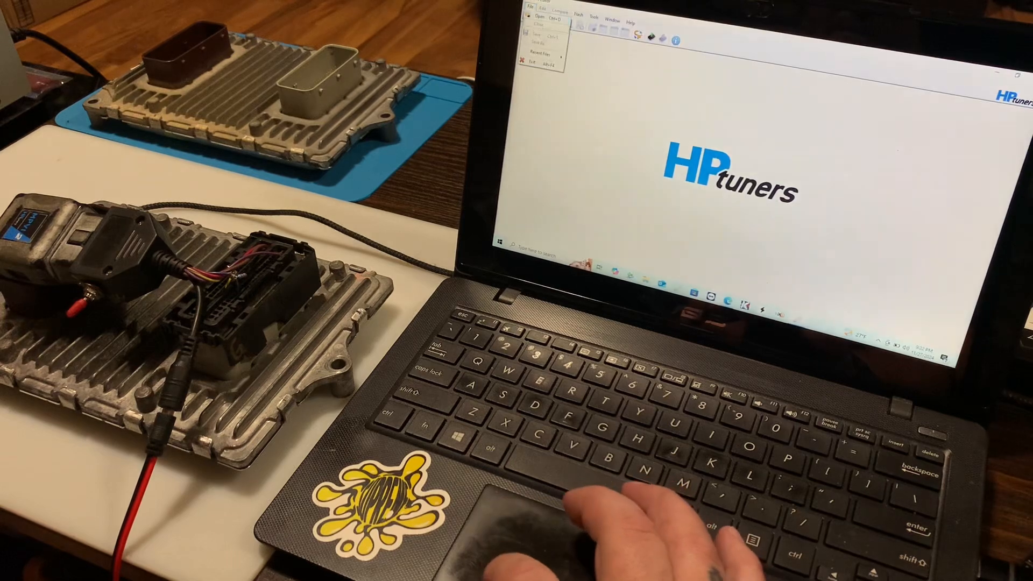
{"action": "left_click", "coordinate": [540, 52]}
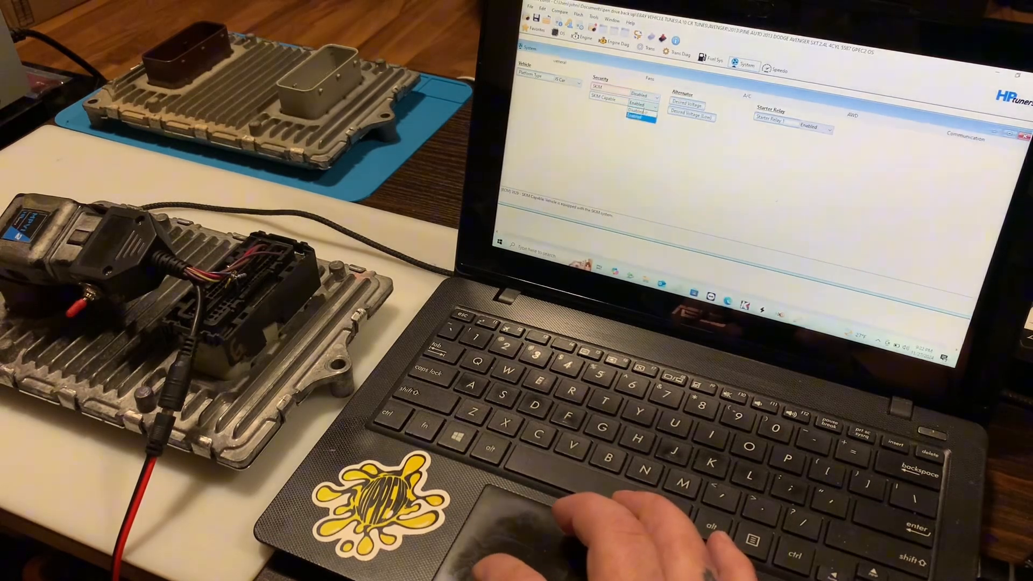
{"action": "left_click", "coordinate": [639, 117]}
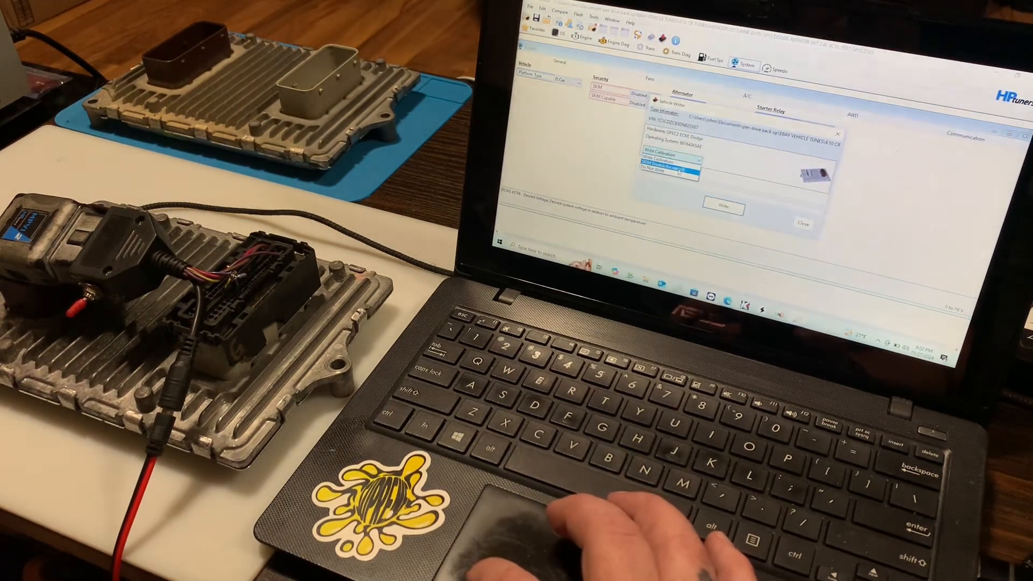
- Write Calibration only to the controller and close the writer when it completes
{"action": "left_click", "coordinate": [667, 166]}
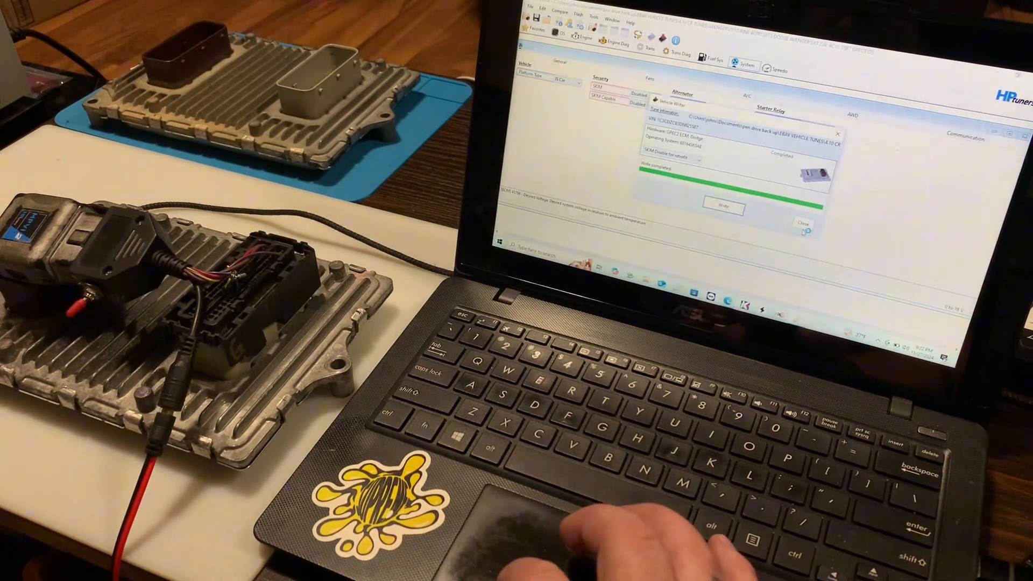
{"action": "left_click", "coordinate": [803, 223]}
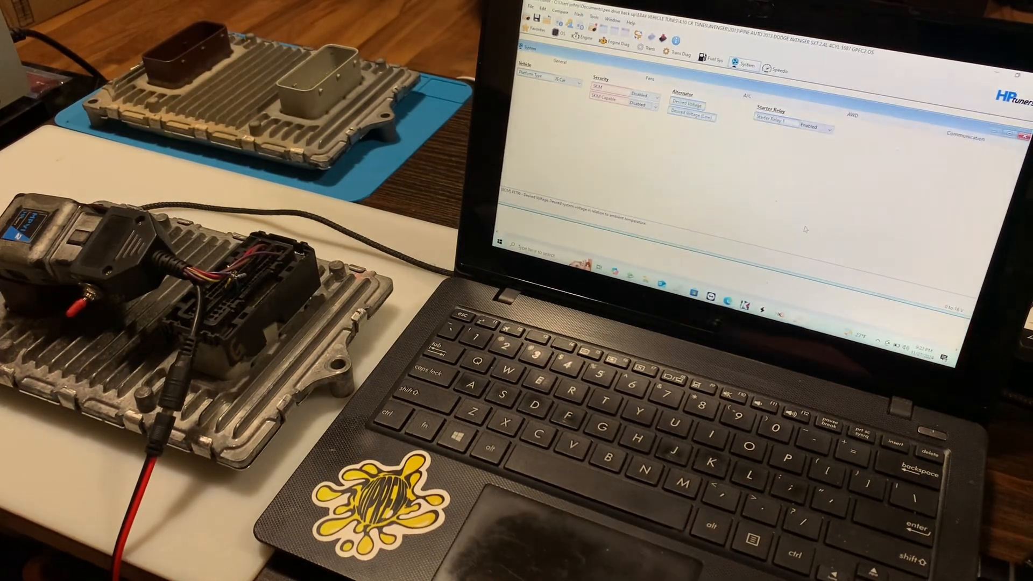